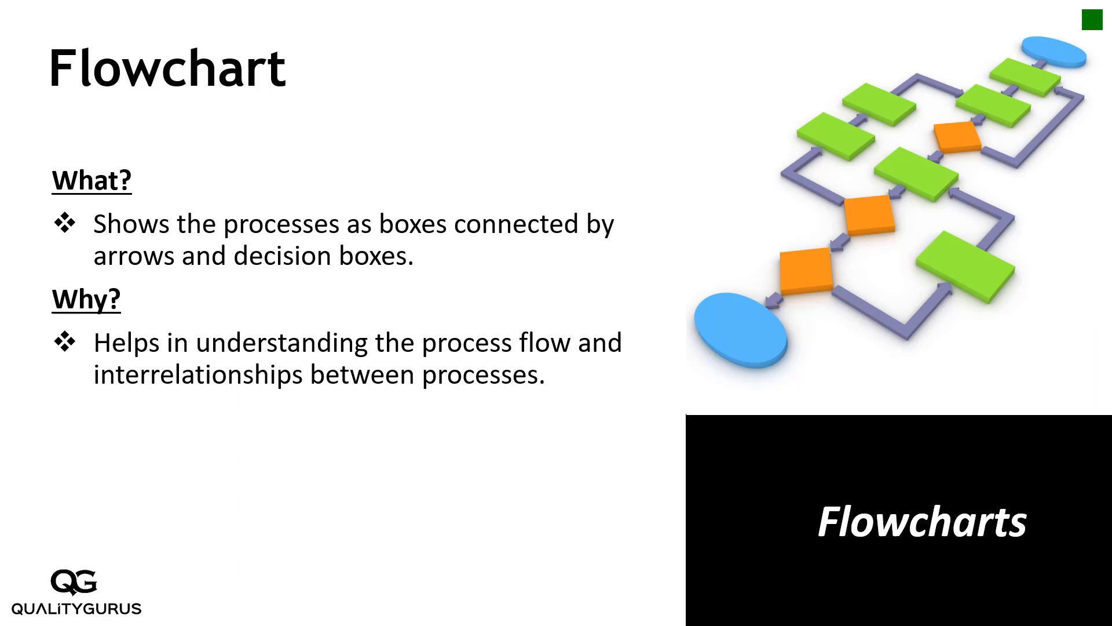
- Circle Process 2, Inspect, Process 3 and Rejected, and trace the arrows into Process 2 and END
drag(32, 269, 543, 422)
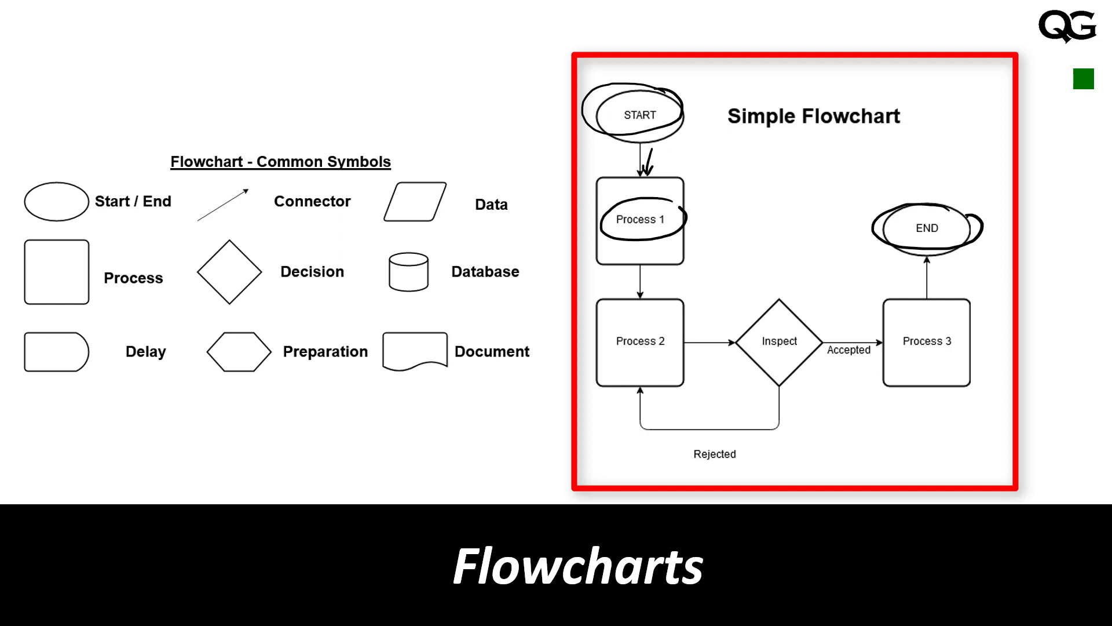
drag(588, 344, 685, 344)
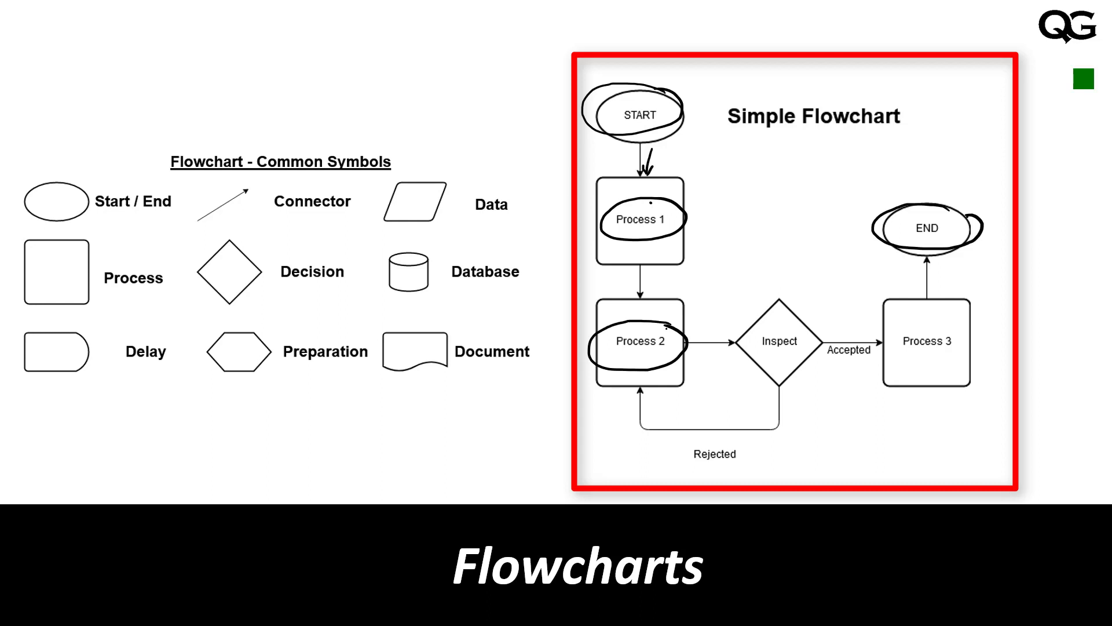
drag(752, 341, 808, 340)
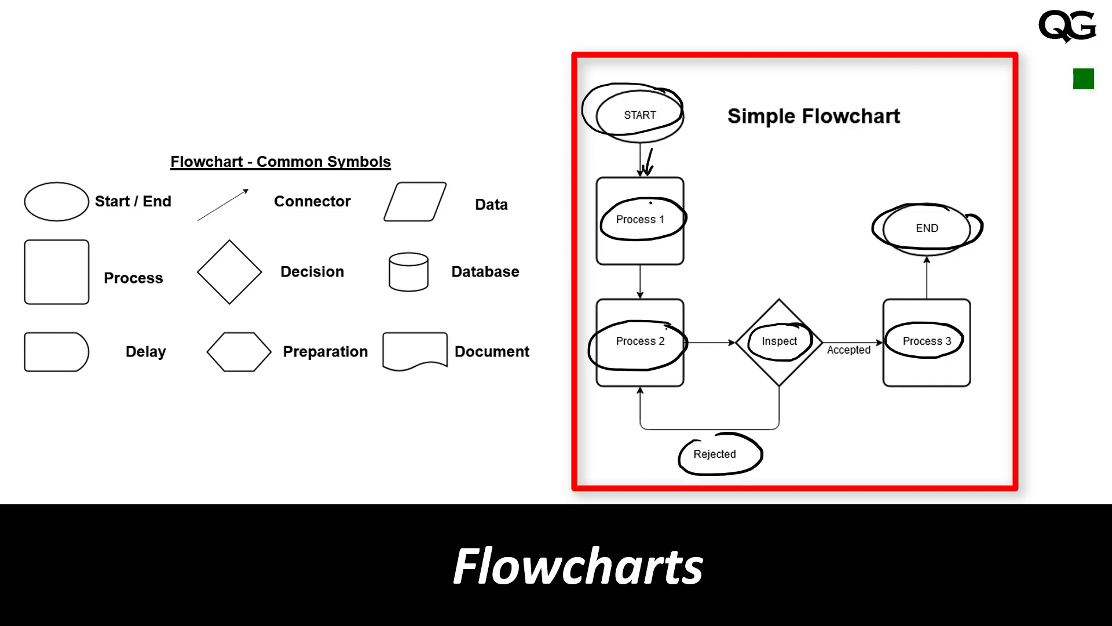
drag(666, 422, 651, 389)
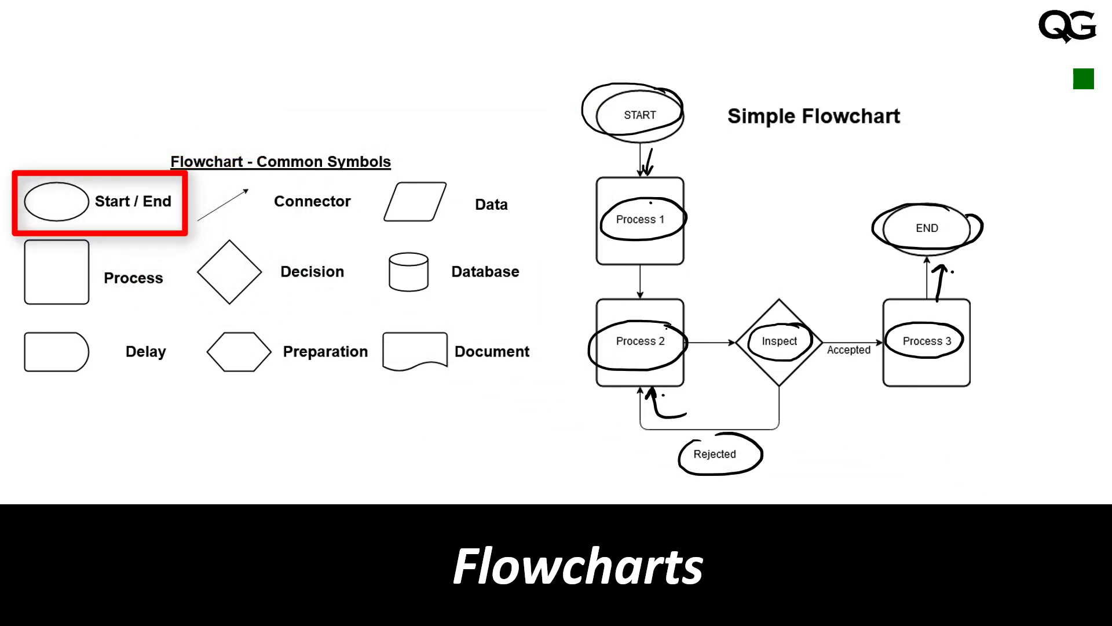
- Tick the Start / End and other basic symbols in the key and mark it off from the flowchart
click(56, 271)
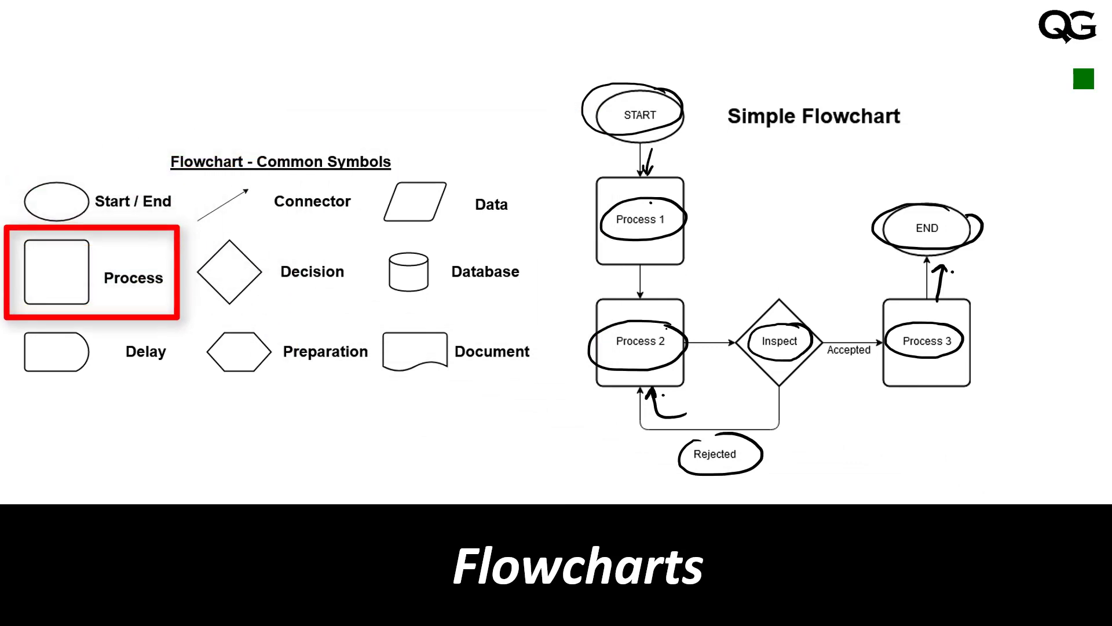
click(277, 201)
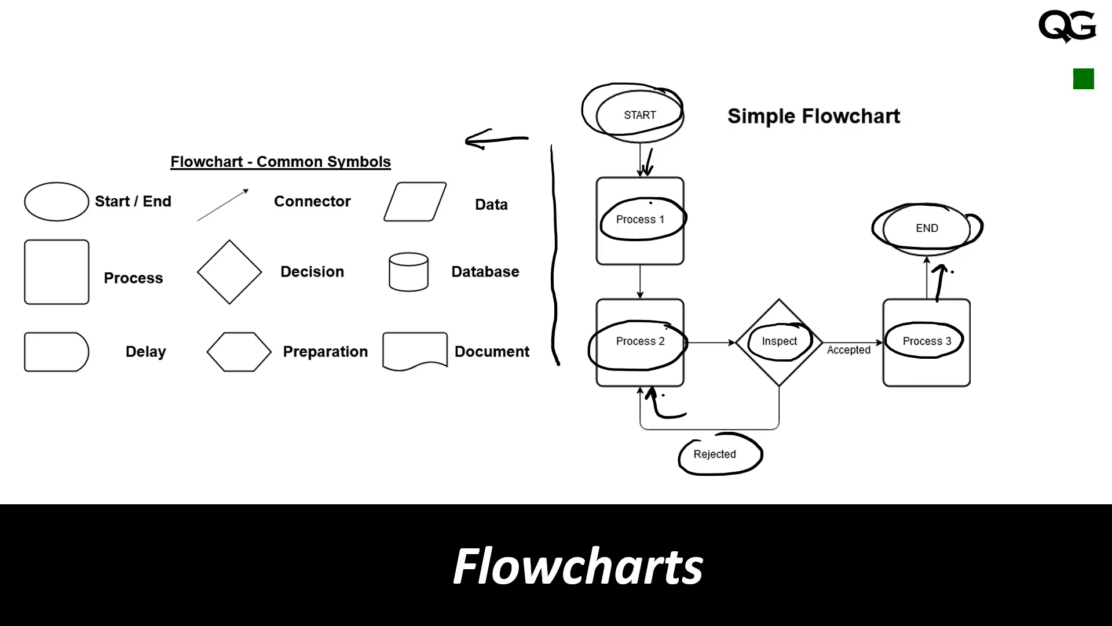
click(114, 216)
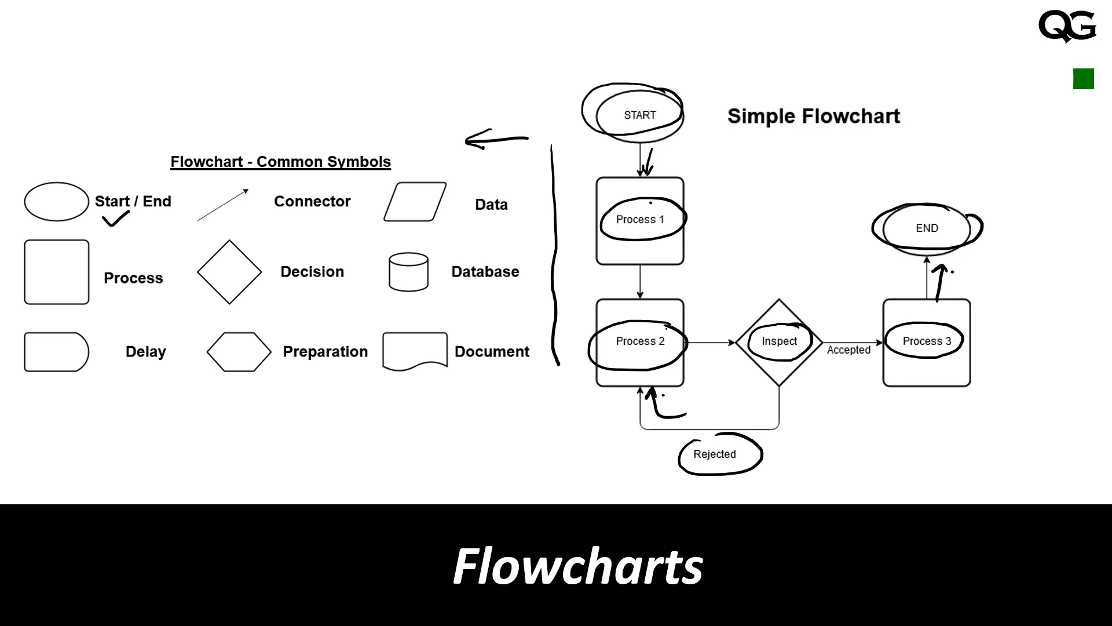
click(128, 301)
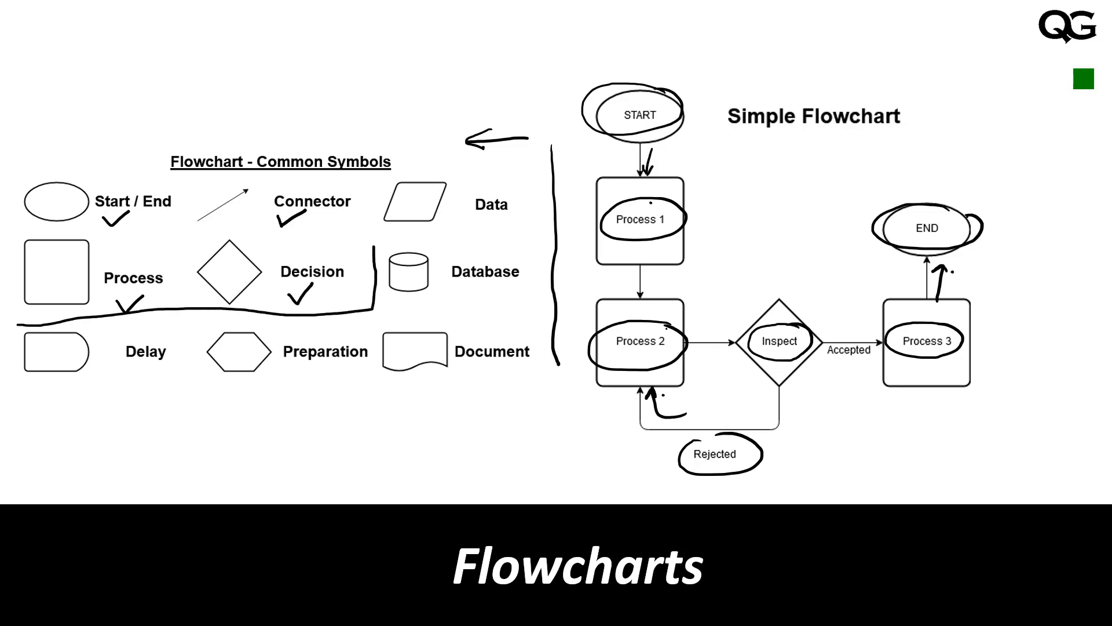
drag(29, 167, 373, 309)
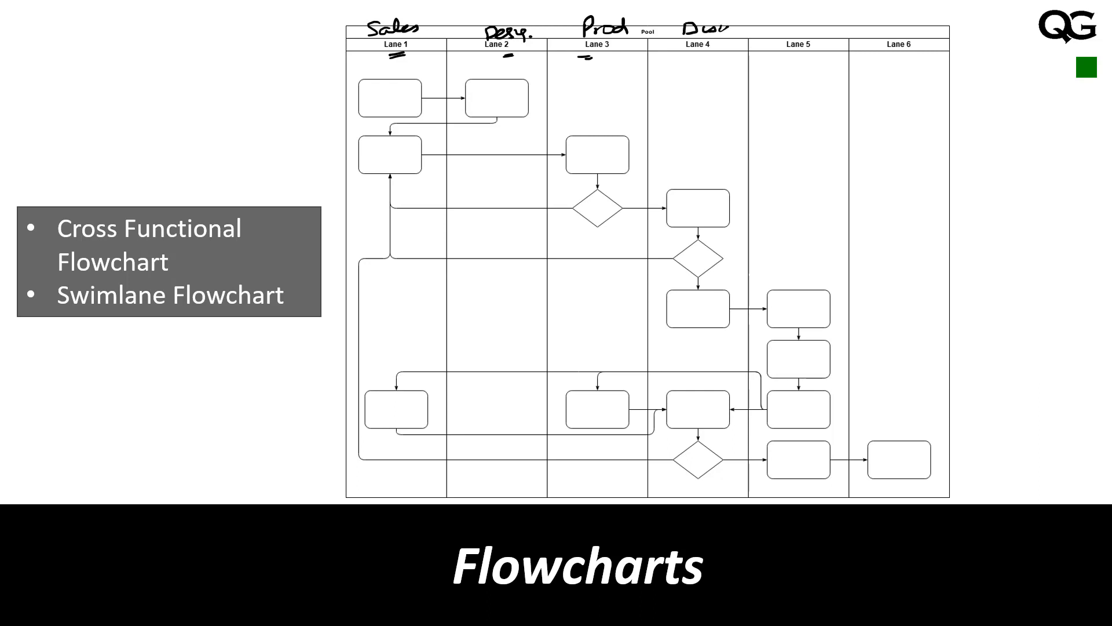
- Handwrite the A/S label above Lane 5 of the swimlane flowchart
text(A/S.)
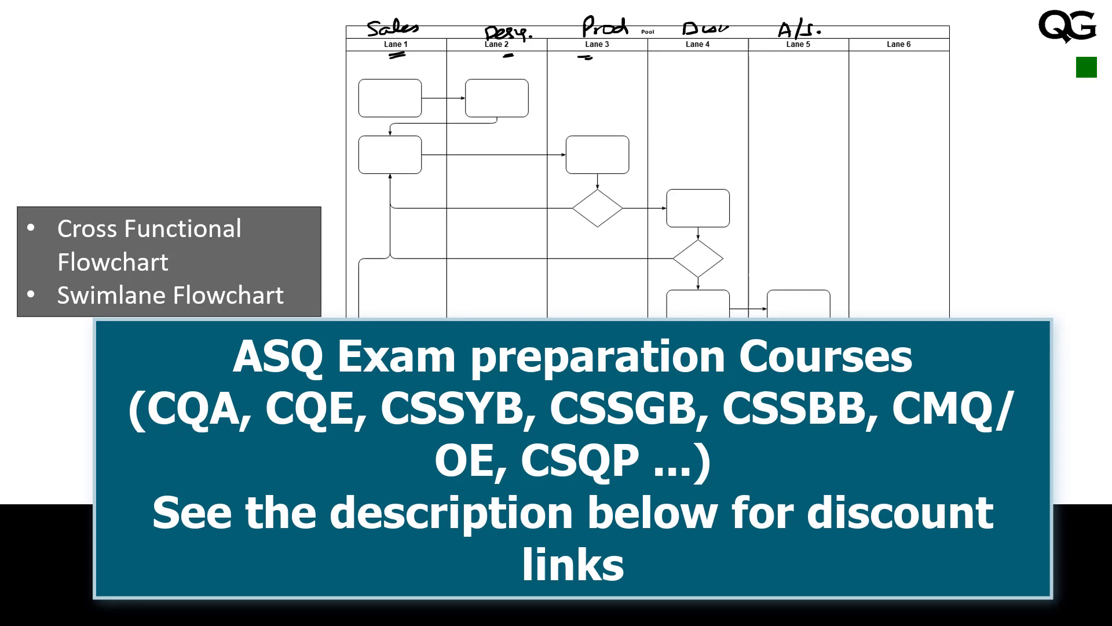
- Write step numbers 1, 2 and 3 into the first process boxes across the lanes
text(1)
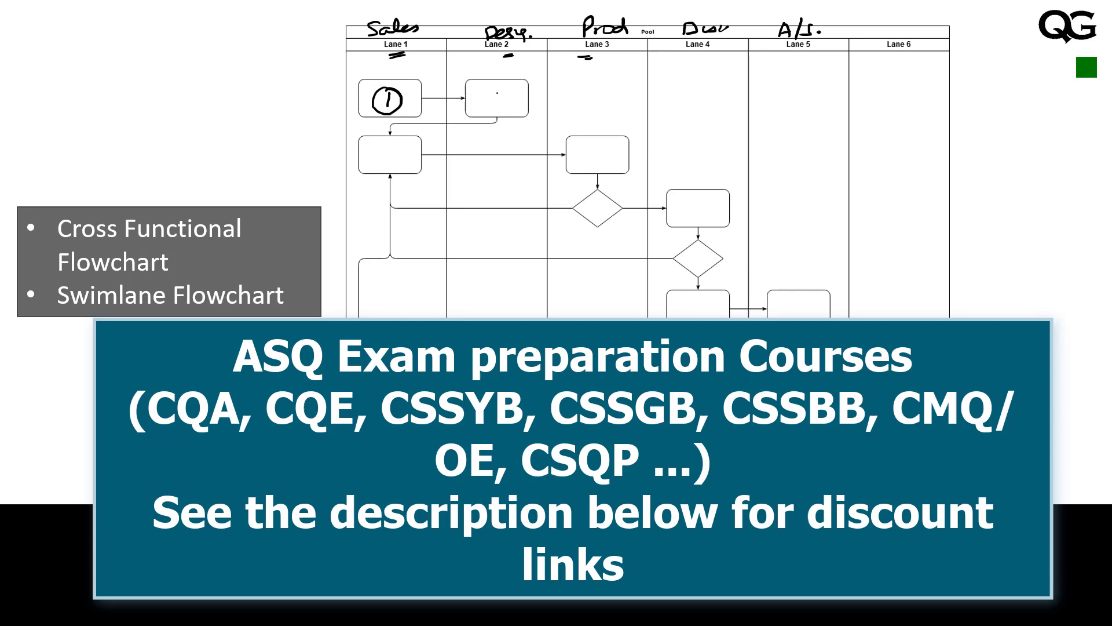
click(498, 98)
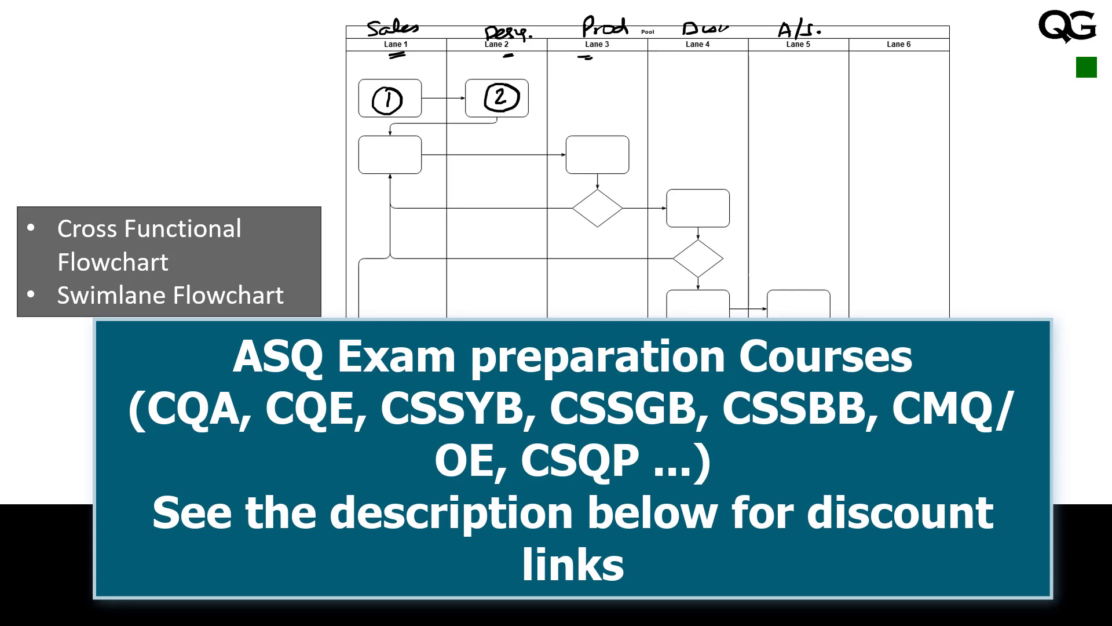
text(3)
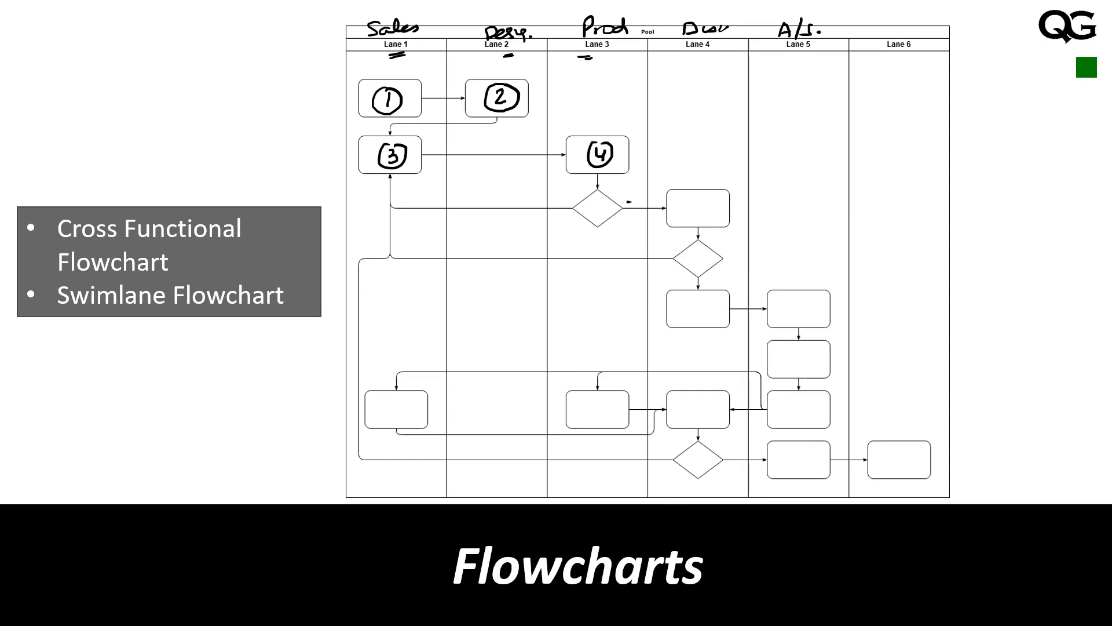
mouse_move(638, 200)
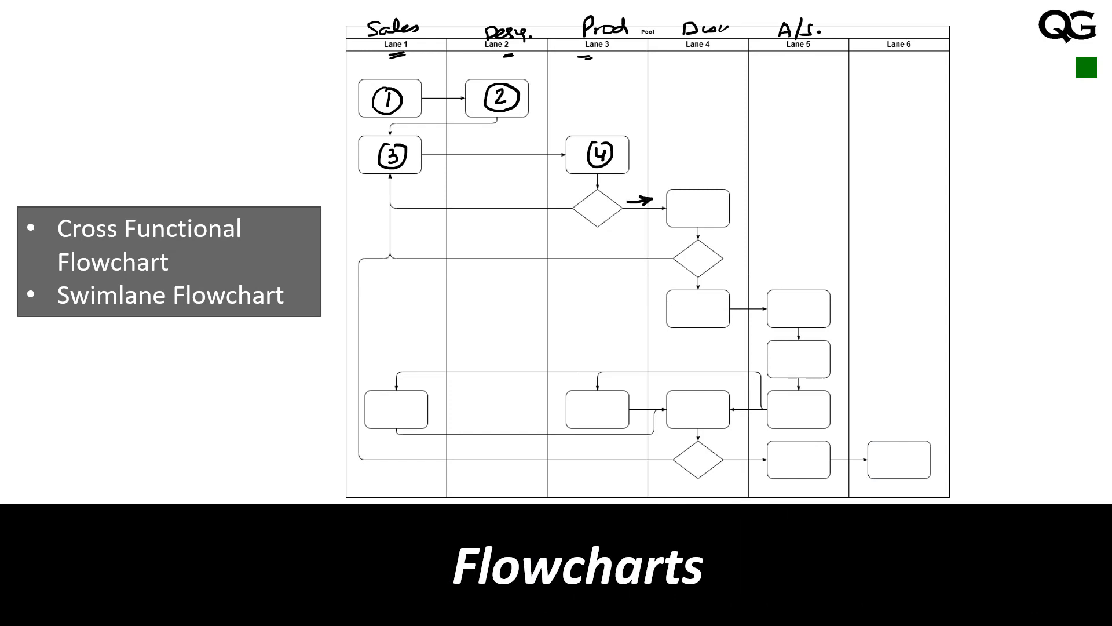